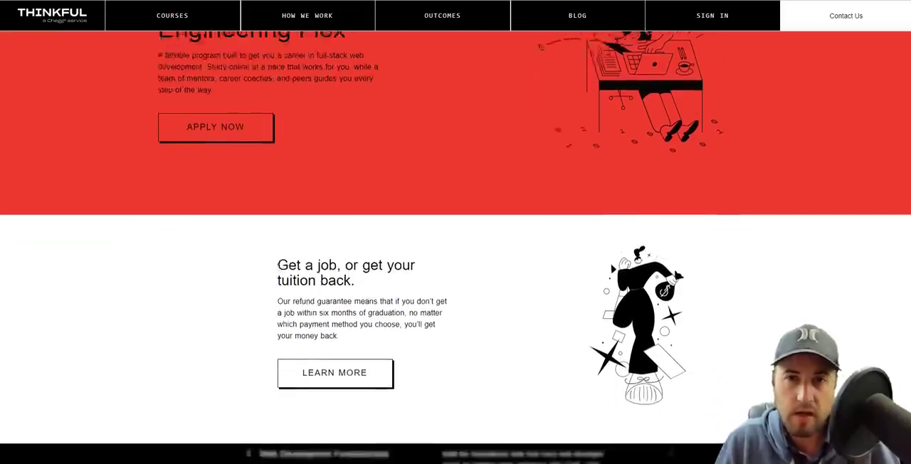
# Step: Scroll the Thinkful Software Engineering page through How You'll Learn and Outcomes down to the Admissions process steps
pyautogui.scroll(-3)
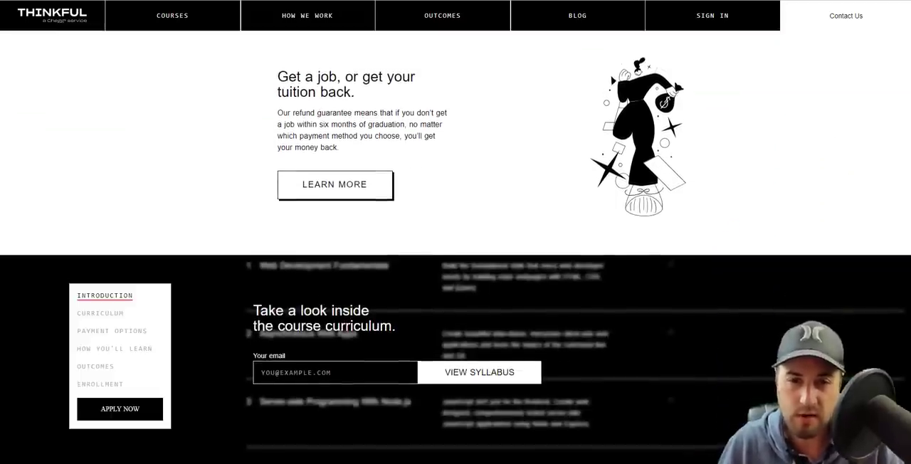
pyautogui.scroll(-3)
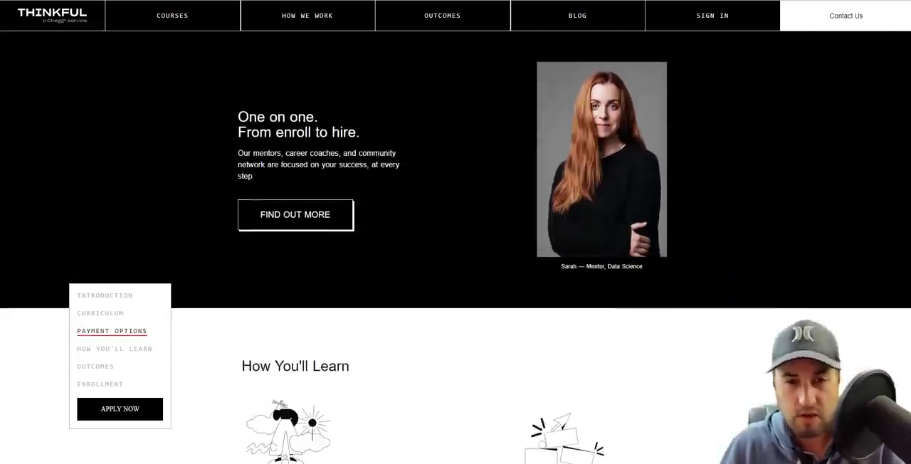
pyautogui.scroll(-3)
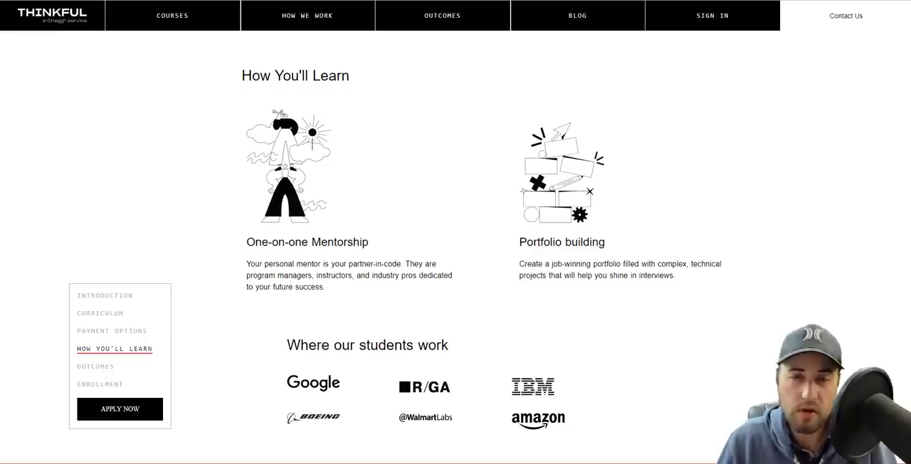
pyautogui.scroll(-3)
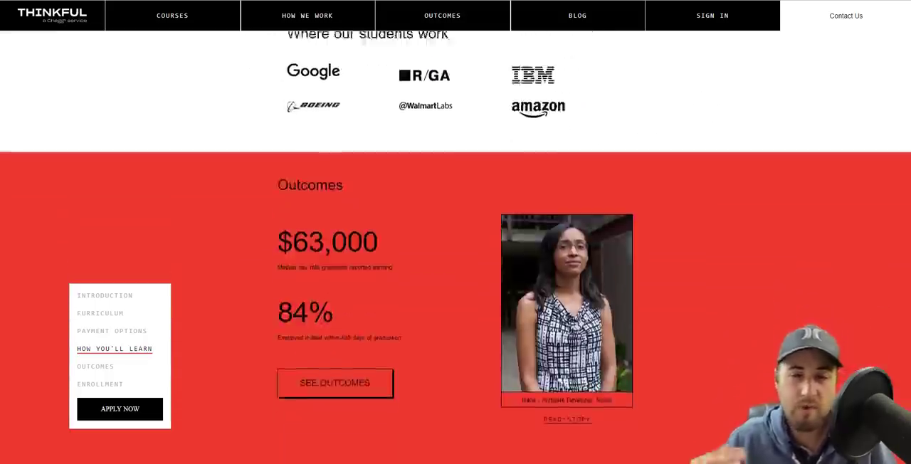
pyautogui.scroll(-3)
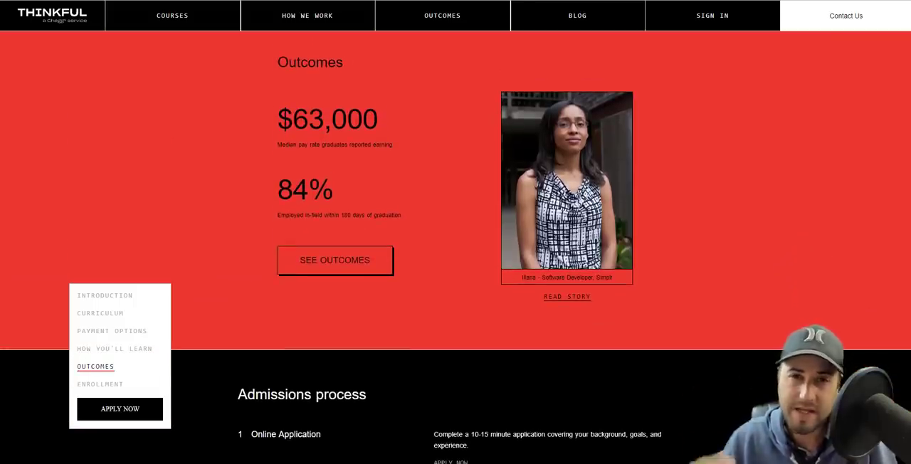
pyautogui.scroll(-3)
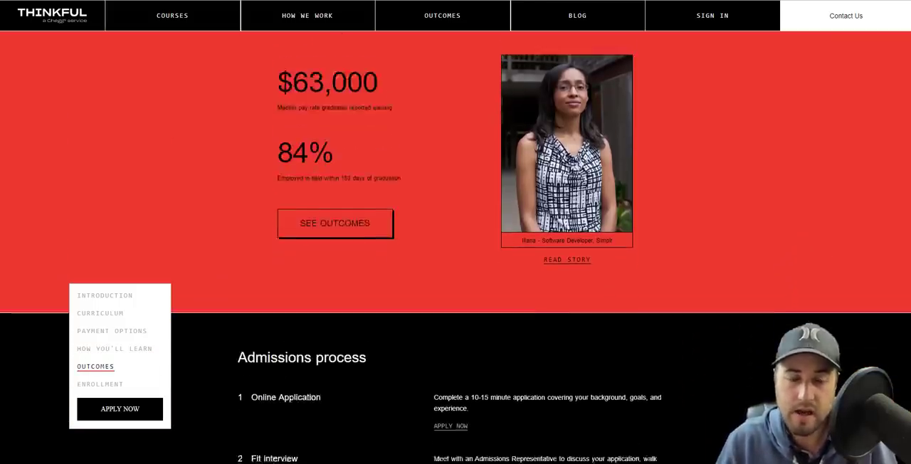
pyautogui.scroll(-3)
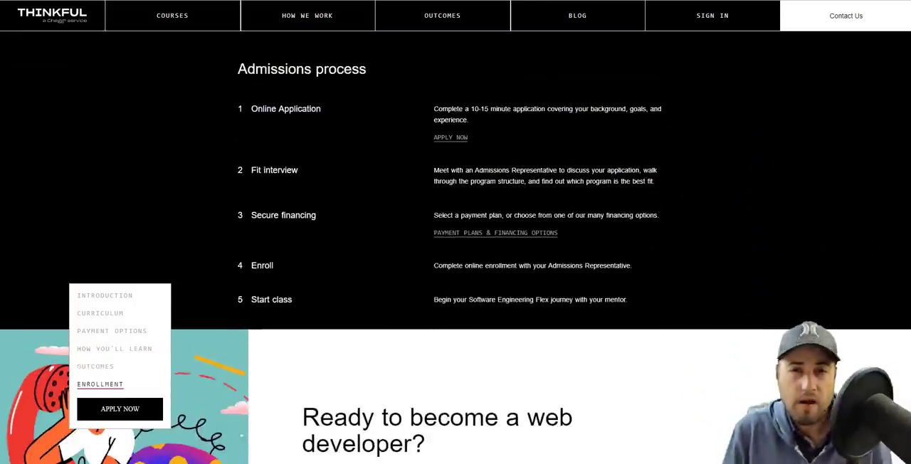
pyautogui.scroll(-3)
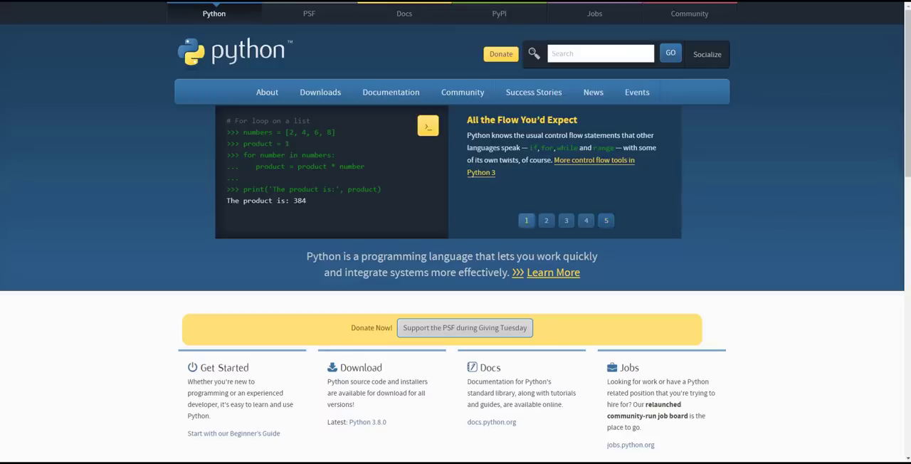
# Step: Step the python.org slideshow from the loop example through Functions Defined to the simple arithmetic example
pyautogui.click(546, 219)
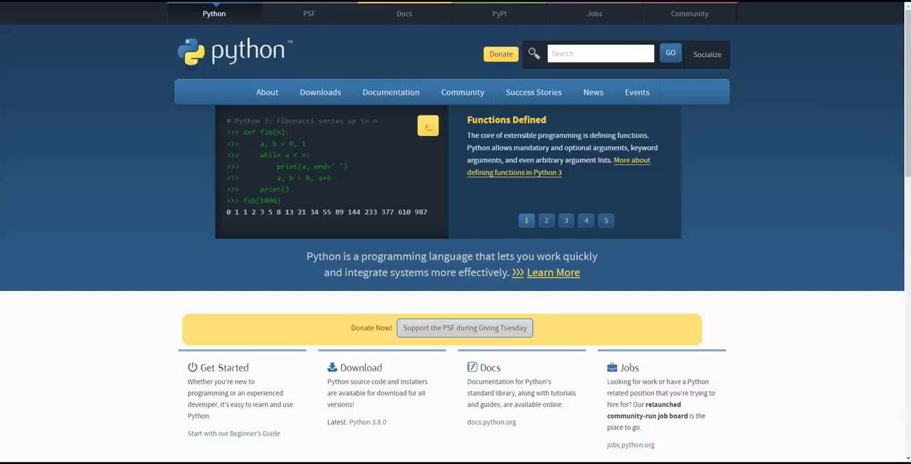
pyautogui.click(547, 219)
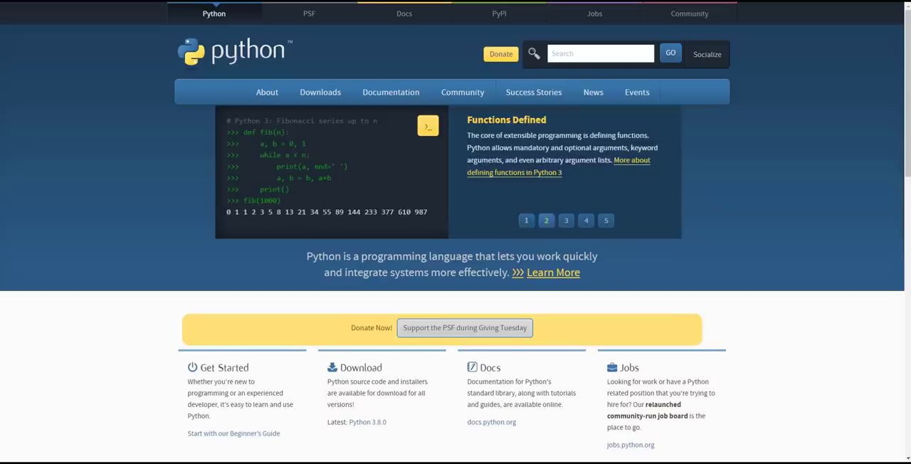
pyautogui.click(566, 219)
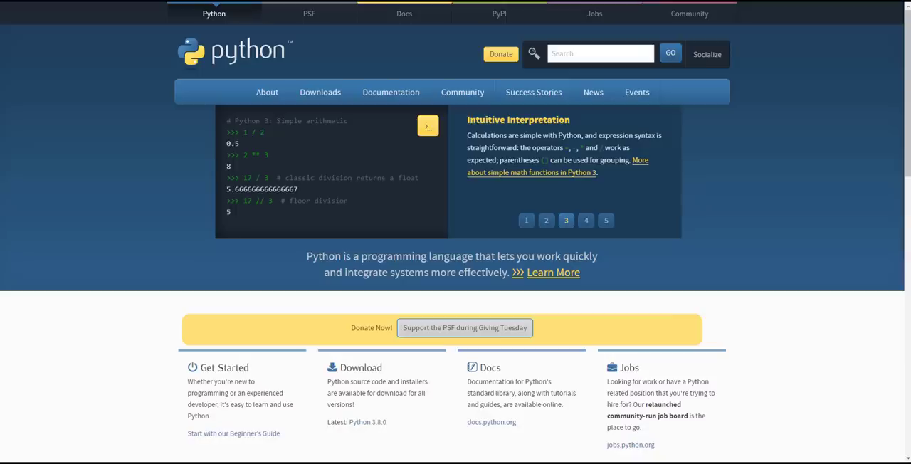
pyautogui.click(586, 219)
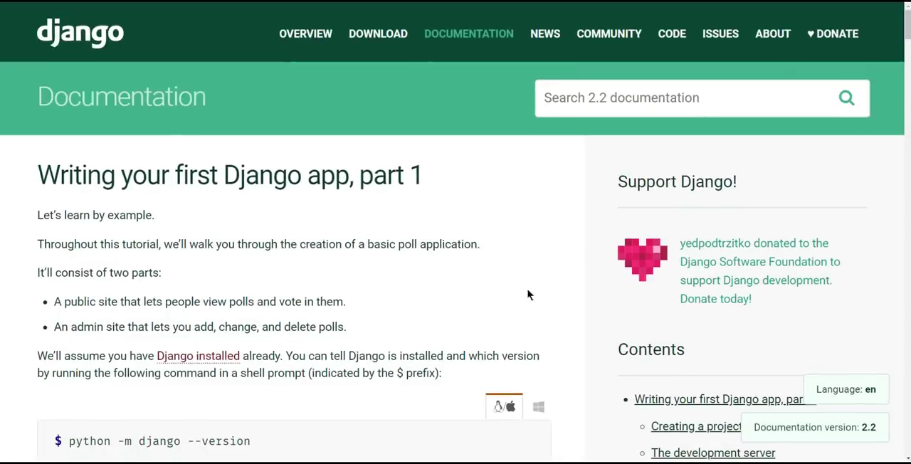
pyautogui.moveTo(495, 296)
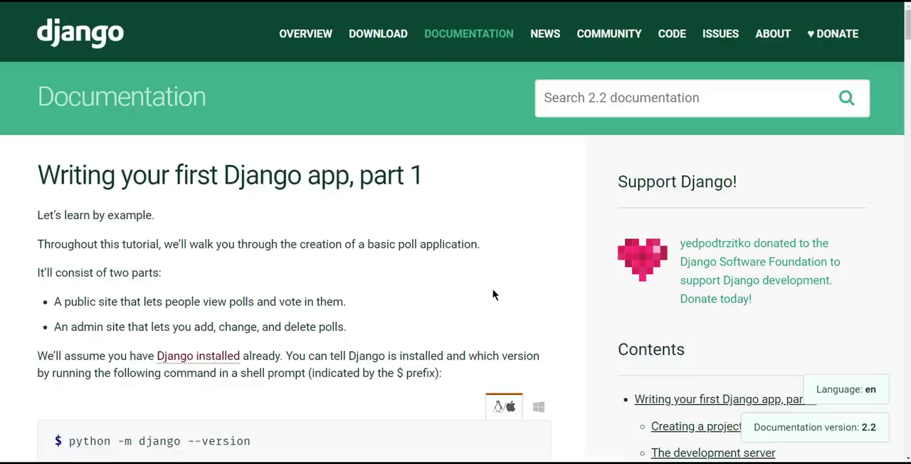
pyautogui.moveTo(510, 234)
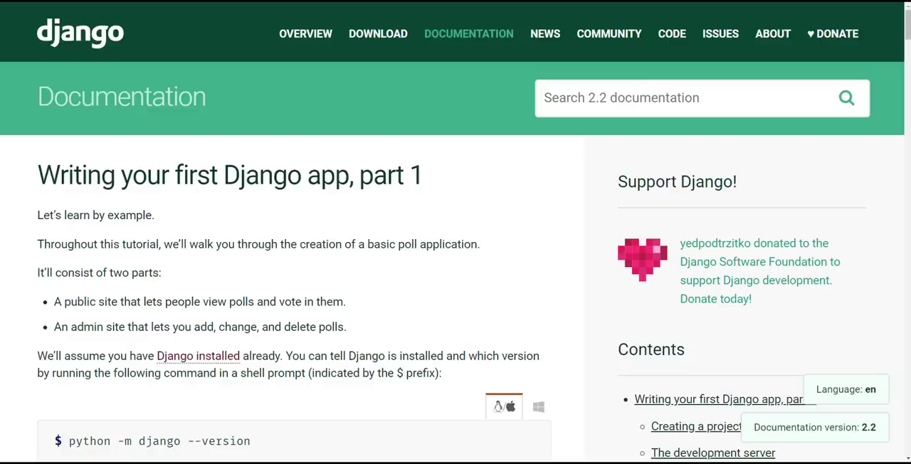
pyautogui.moveTo(638, 67)
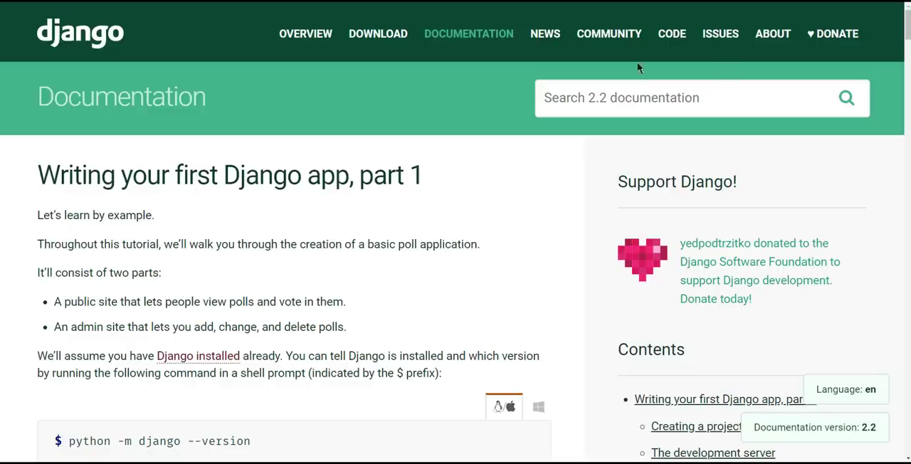
# Step: Scroll the Django tutorial past the install check and help box to the Creating a project section
pyautogui.scroll(-3)
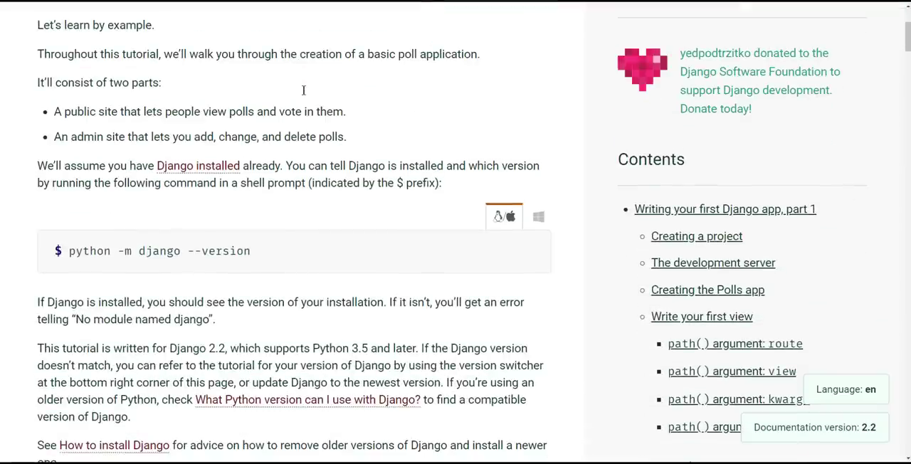
pyautogui.scroll(-3)
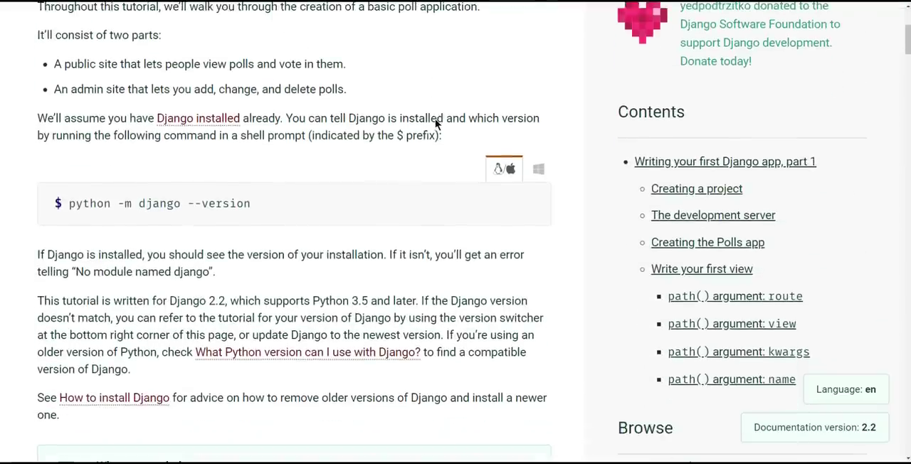
pyautogui.scroll(-3)
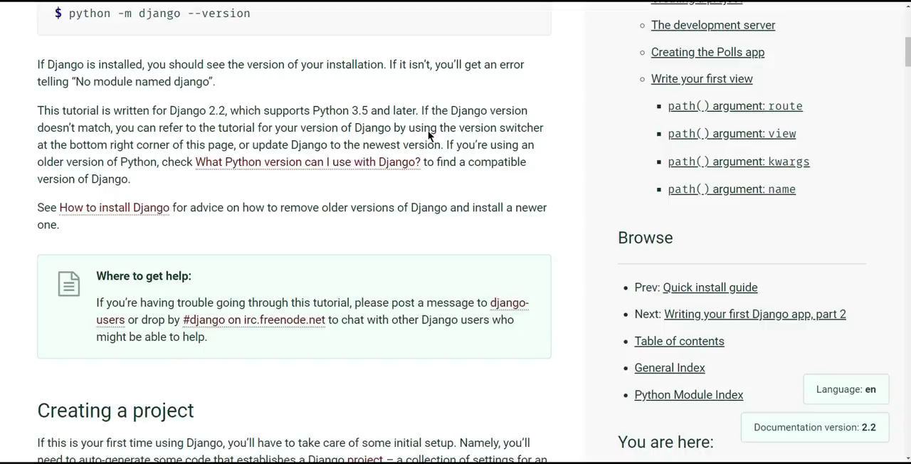
pyautogui.moveTo(461, 125)
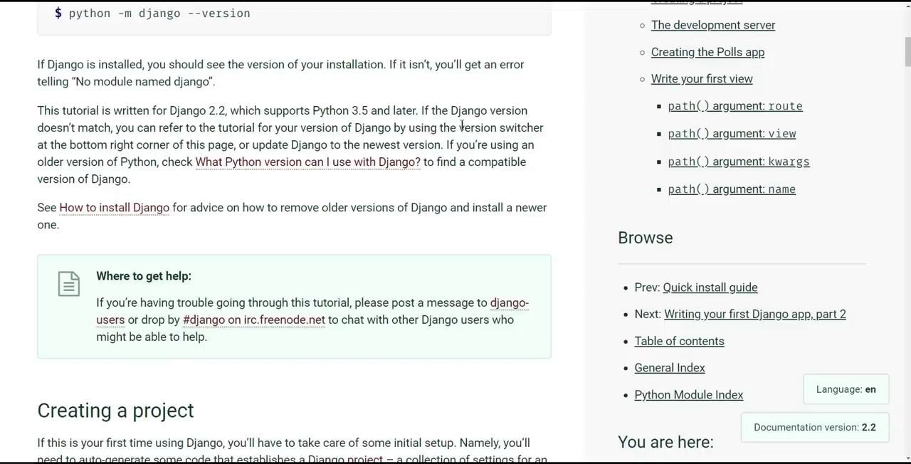
pyautogui.scroll(-3)
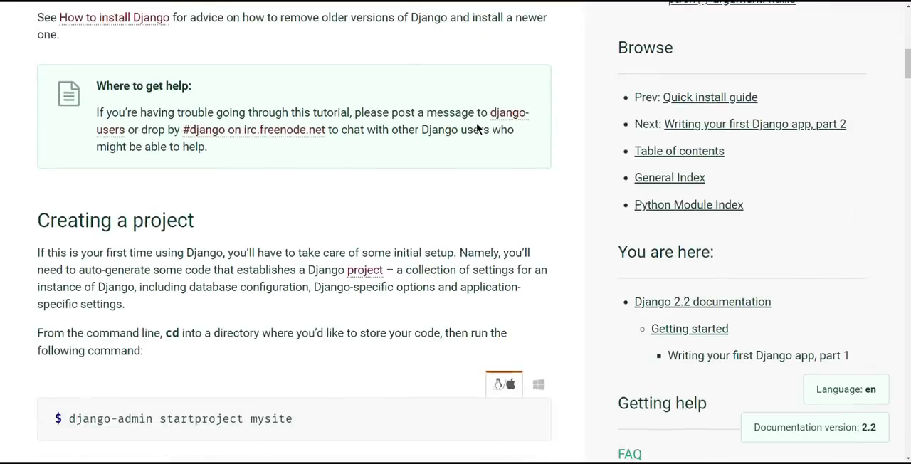
pyautogui.moveTo(823, 163)
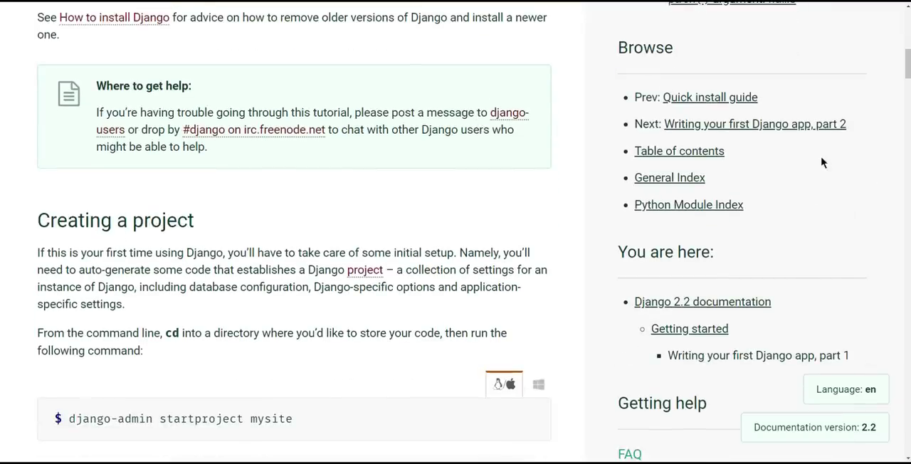
pyautogui.scroll(-3)
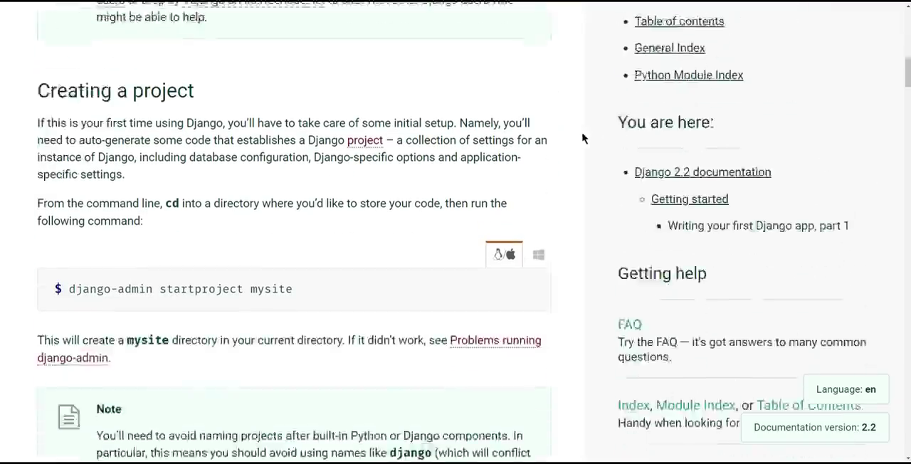
pyautogui.scroll(-3)
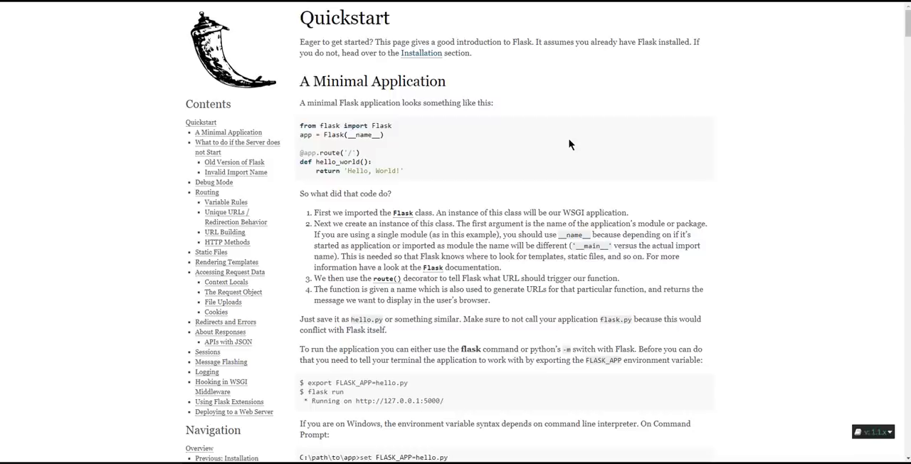
pyautogui.moveTo(740, 114)
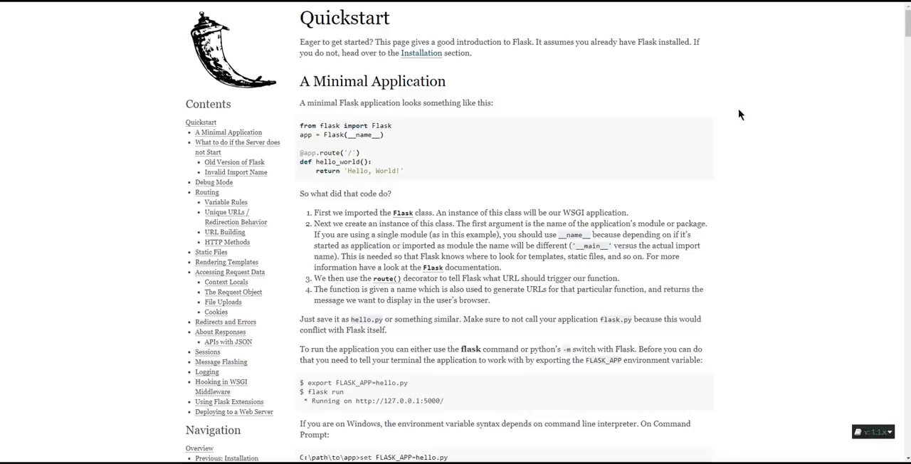
pyautogui.moveTo(789, 128)
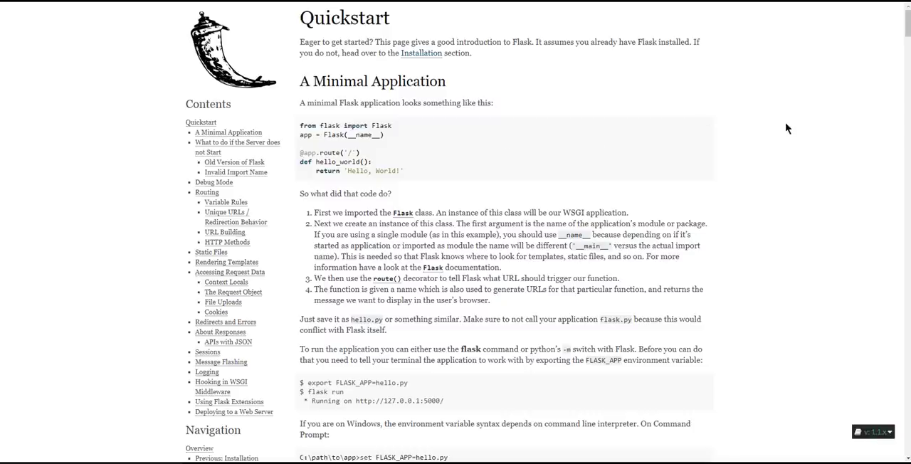
pyautogui.moveTo(789, 128)
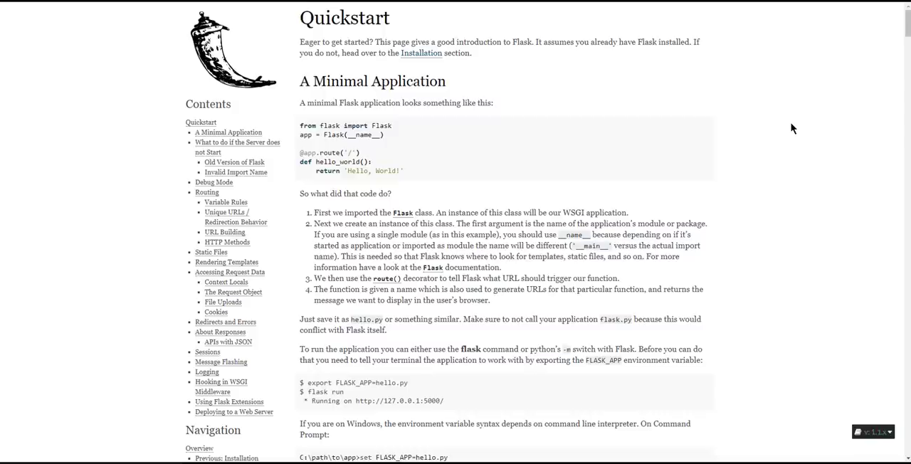
pyautogui.moveTo(822, 134)
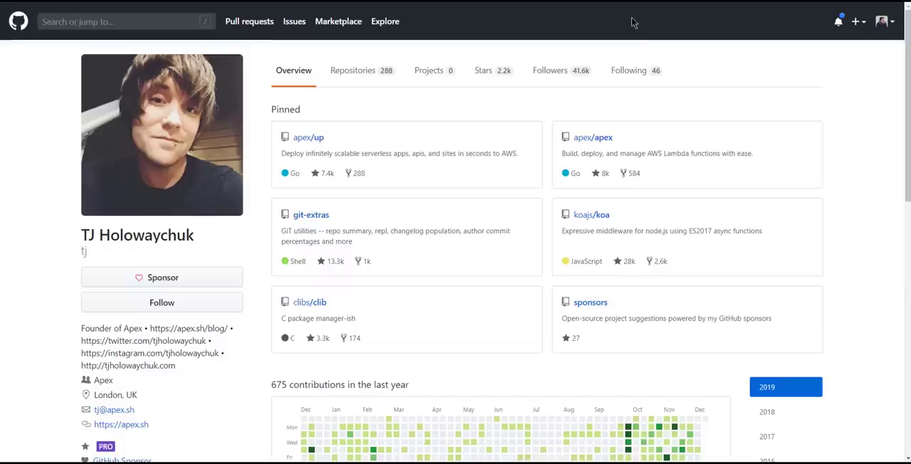
pyautogui.moveTo(580, 137)
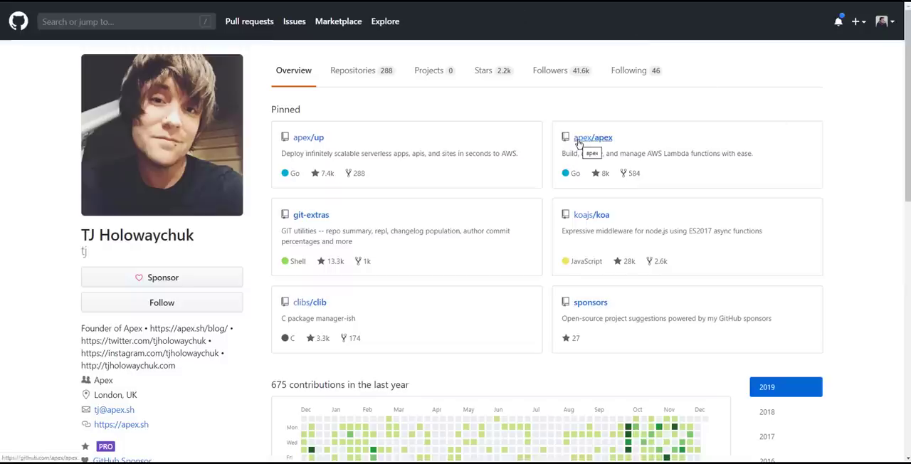
pyautogui.moveTo(51, 191)
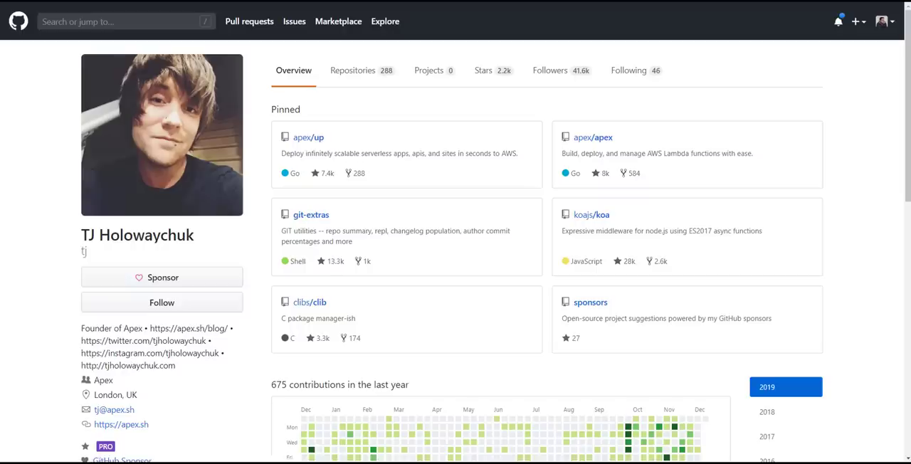
pyautogui.moveTo(859, 21)
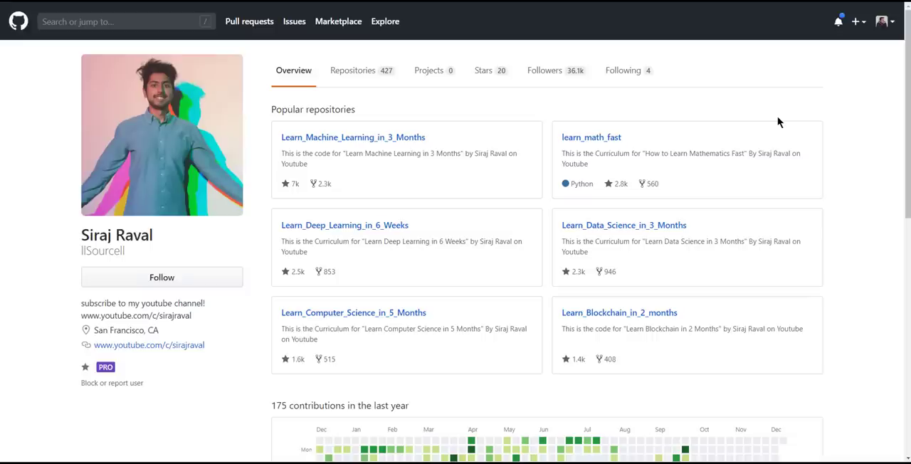
pyautogui.moveTo(171, 31)
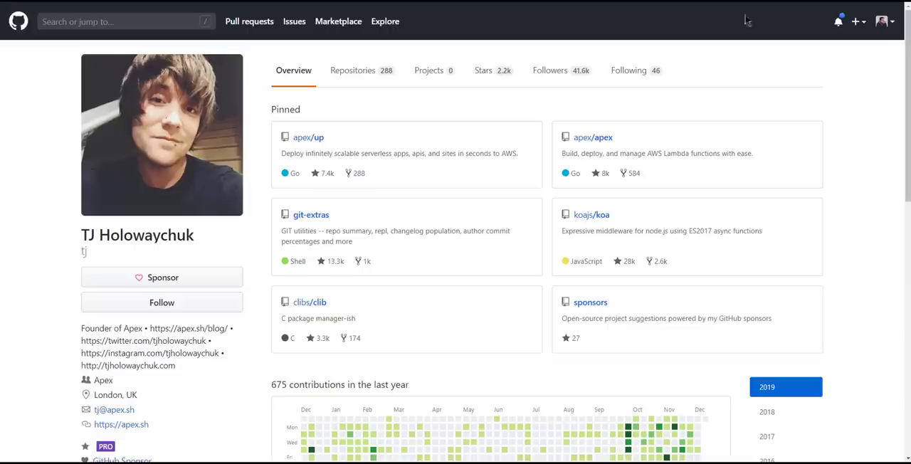
pyautogui.moveTo(746, 20)
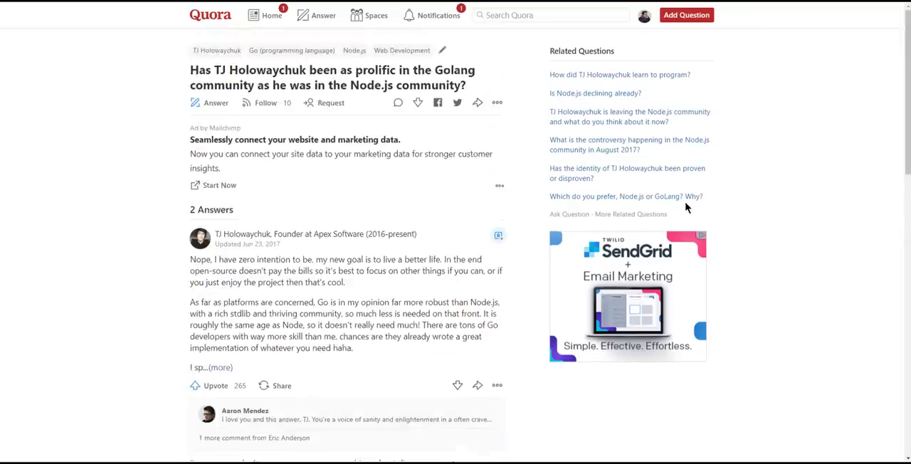
pyautogui.moveTo(718, 192)
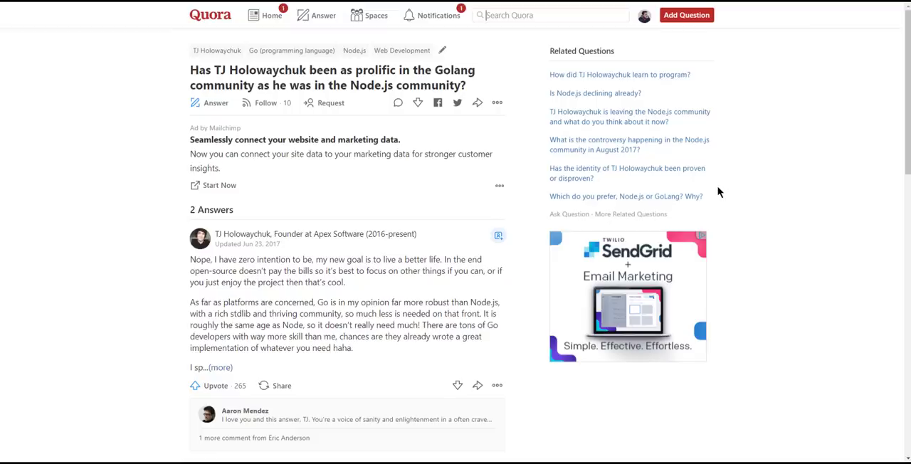
# Step: Scroll the Quora question down so TJ Holowaychuk's full Go versus Node.js answer is readable
pyautogui.scroll(-3)
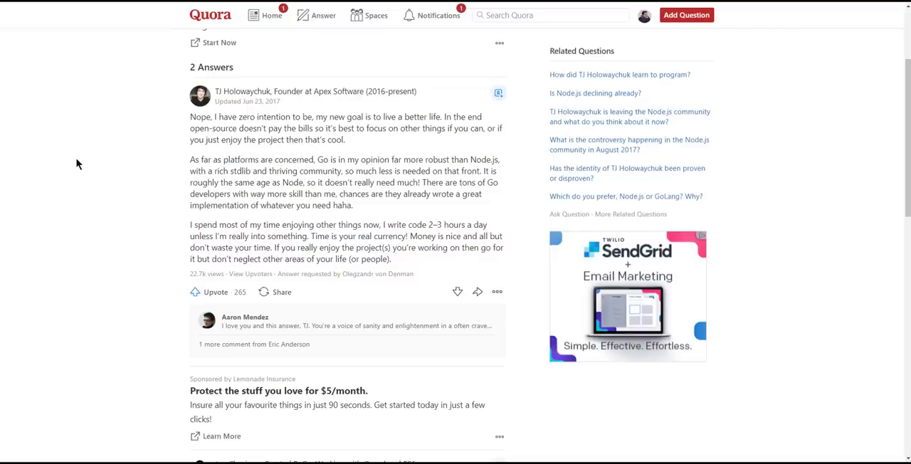
pyautogui.scroll(-3)
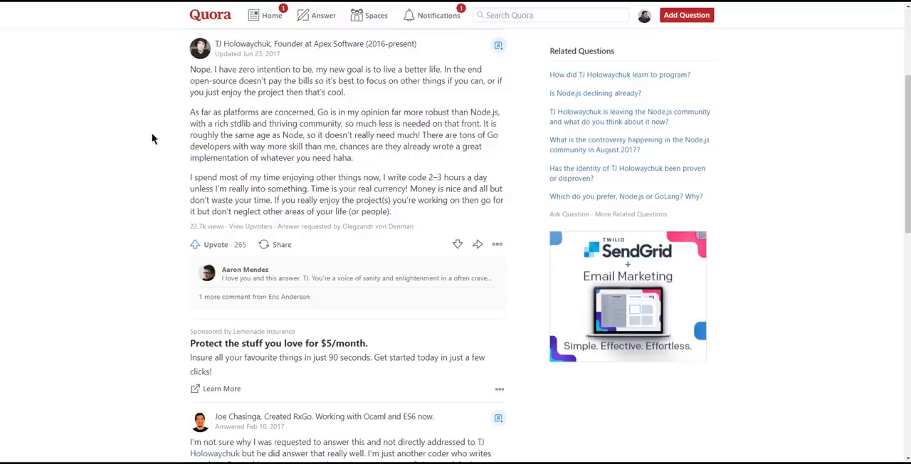
pyautogui.moveTo(87, 150)
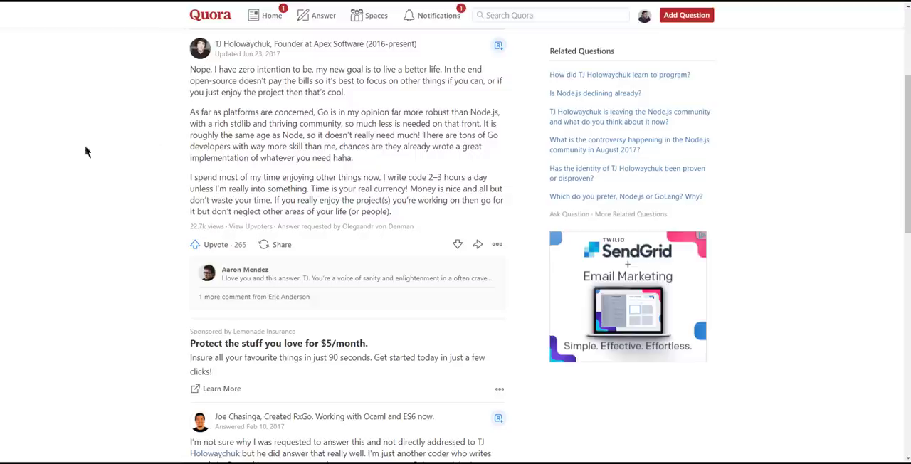